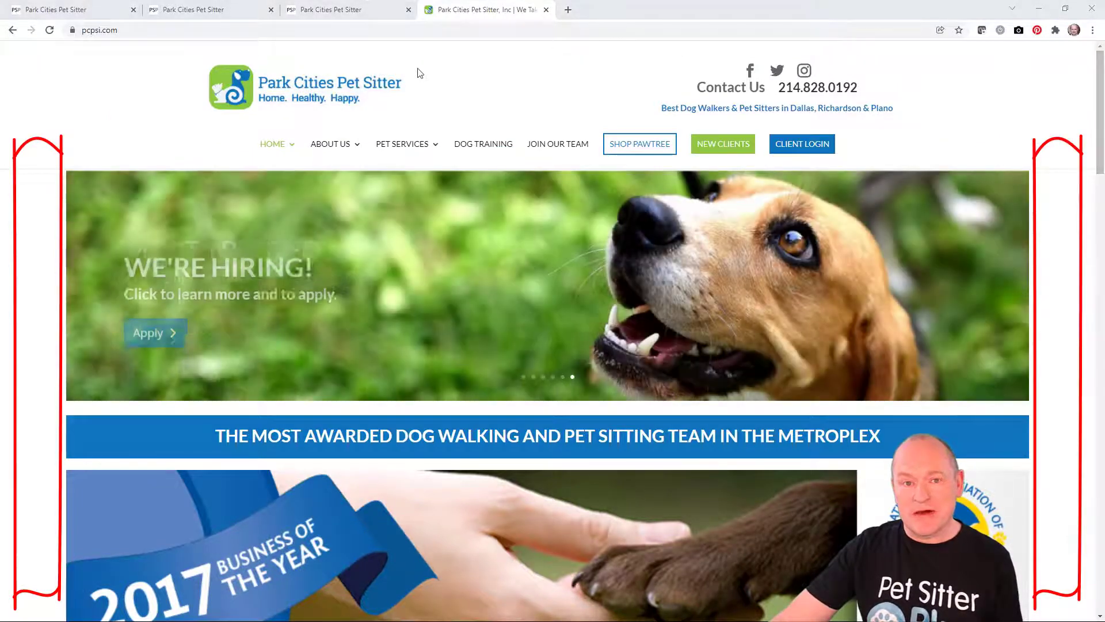
Step: Scroll down the pcpsi.com website to view its header and blue footer
{"action": "scroll", "scroll_direction": "down", "scroll_amount": 3}
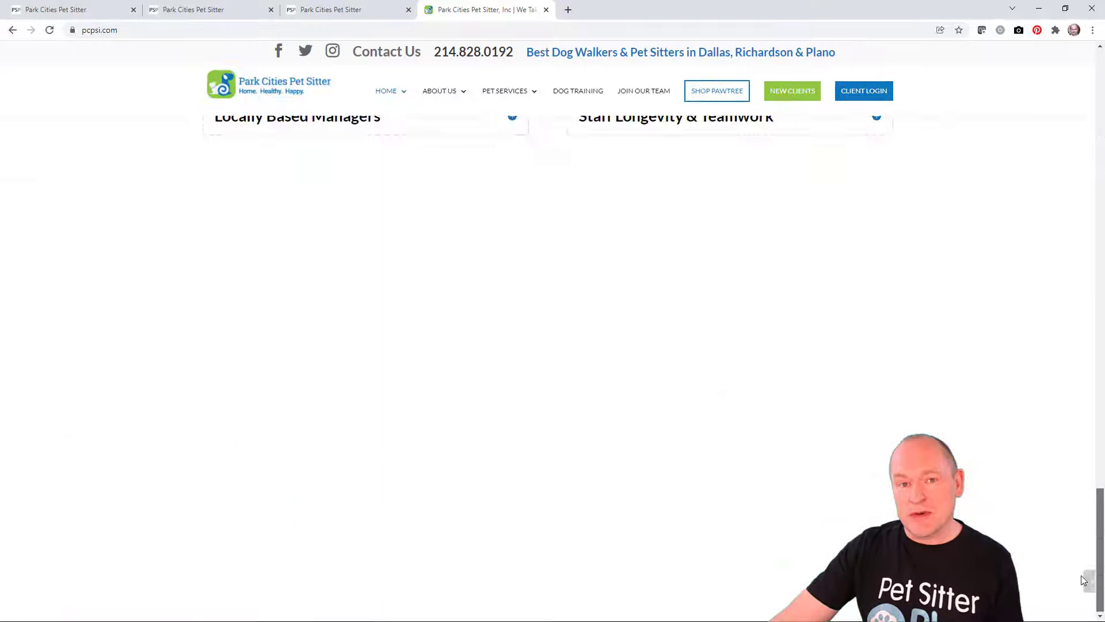
{"action": "scroll", "scroll_direction": "down", "scroll_amount": 3}
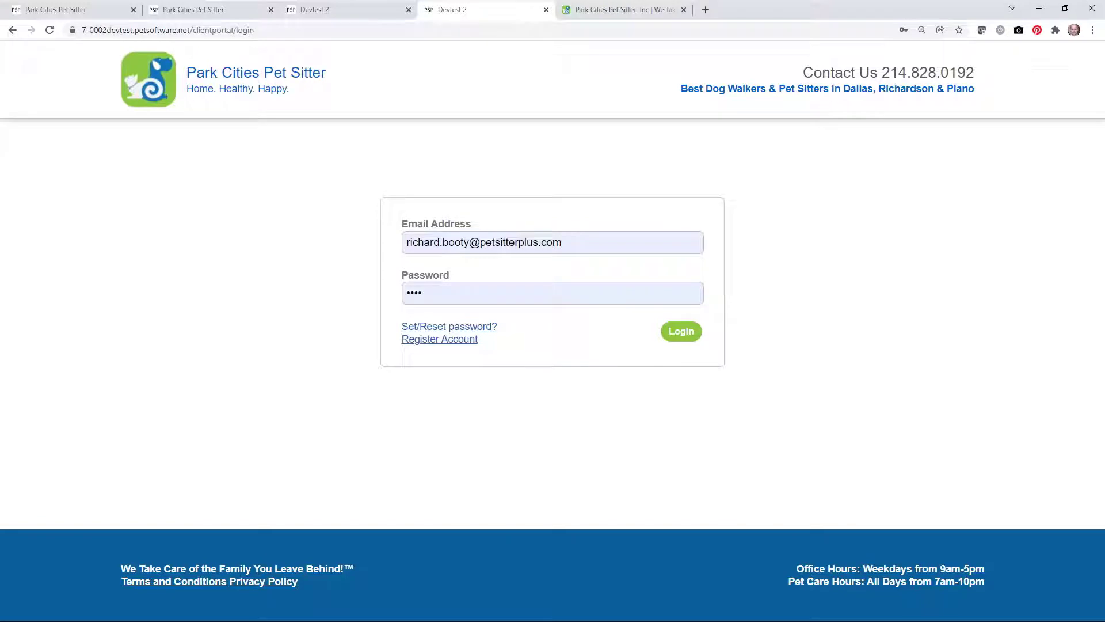
Step: Navigate Admin > Settings > Client Portal > Customize Login to reach the login page settings
{"action": "left_click", "coordinate": [680, 331]}
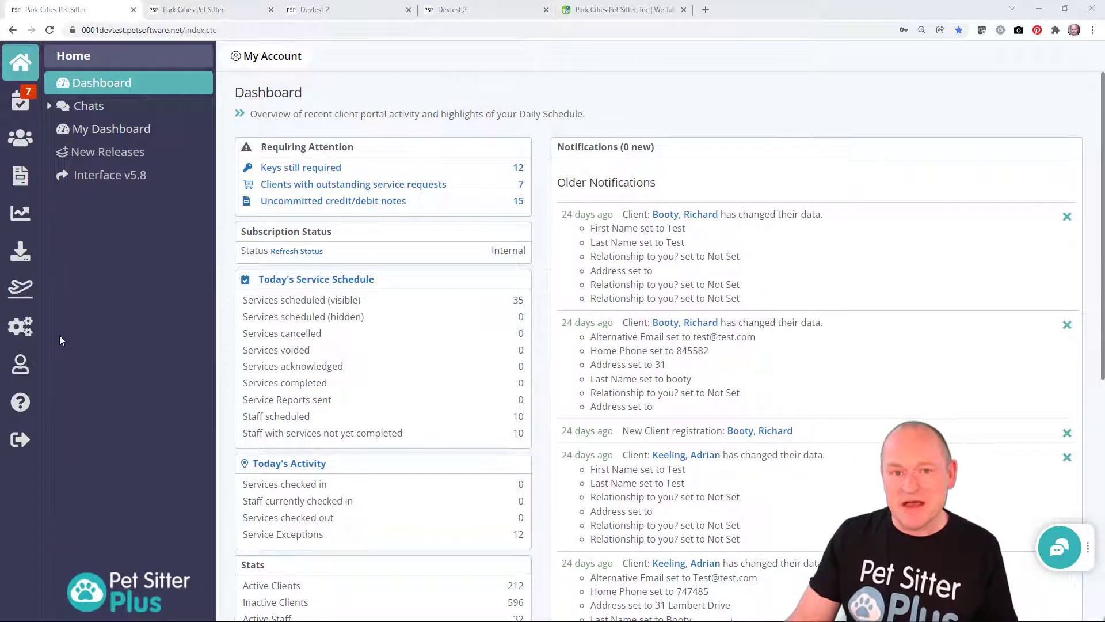
{"action": "left_click", "coordinate": [21, 326]}
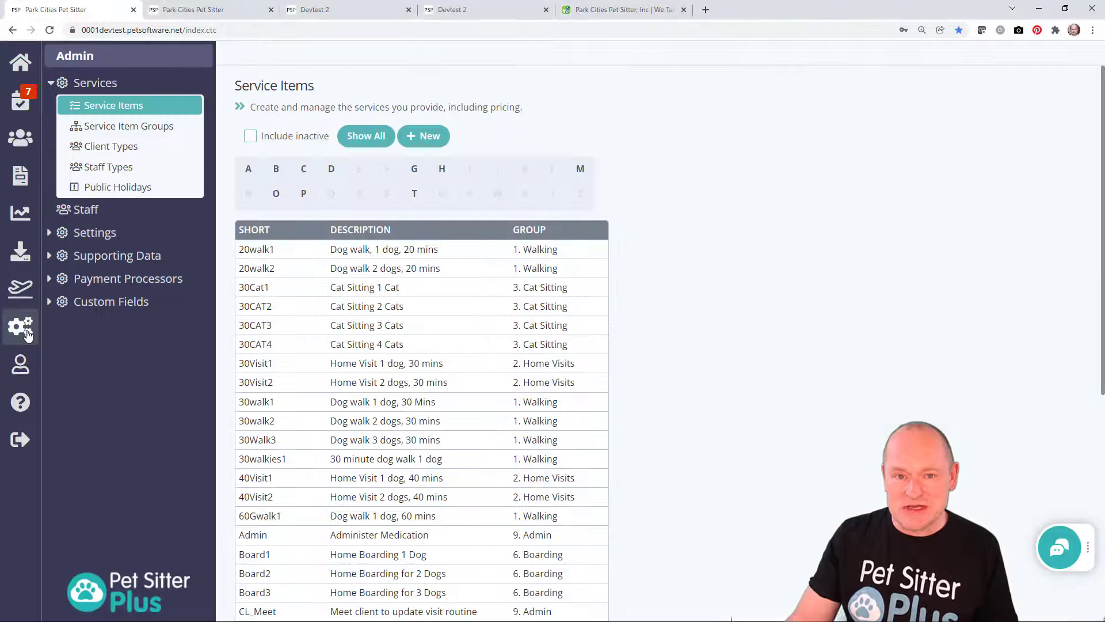
{"action": "left_click", "coordinate": [96, 231]}
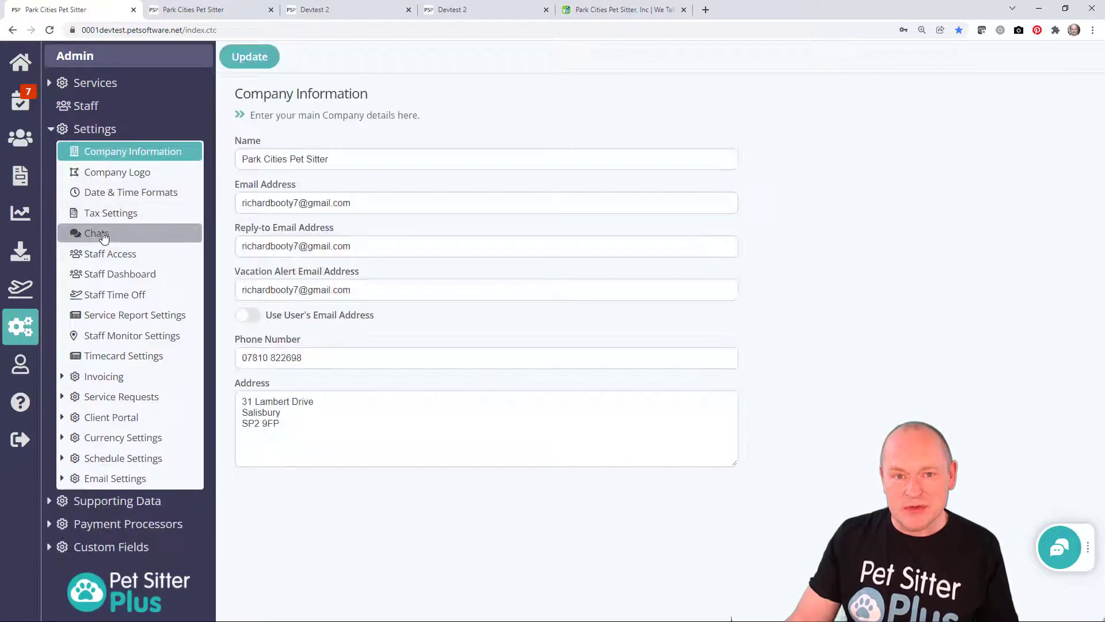
{"action": "left_click", "coordinate": [111, 416]}
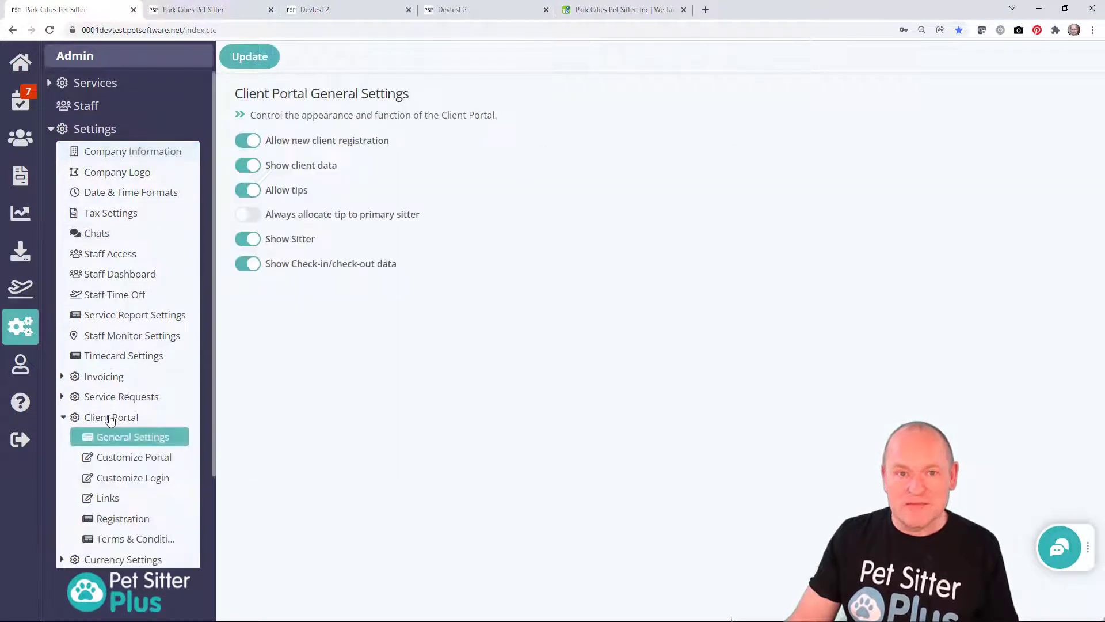
{"action": "left_click", "coordinate": [134, 477]}
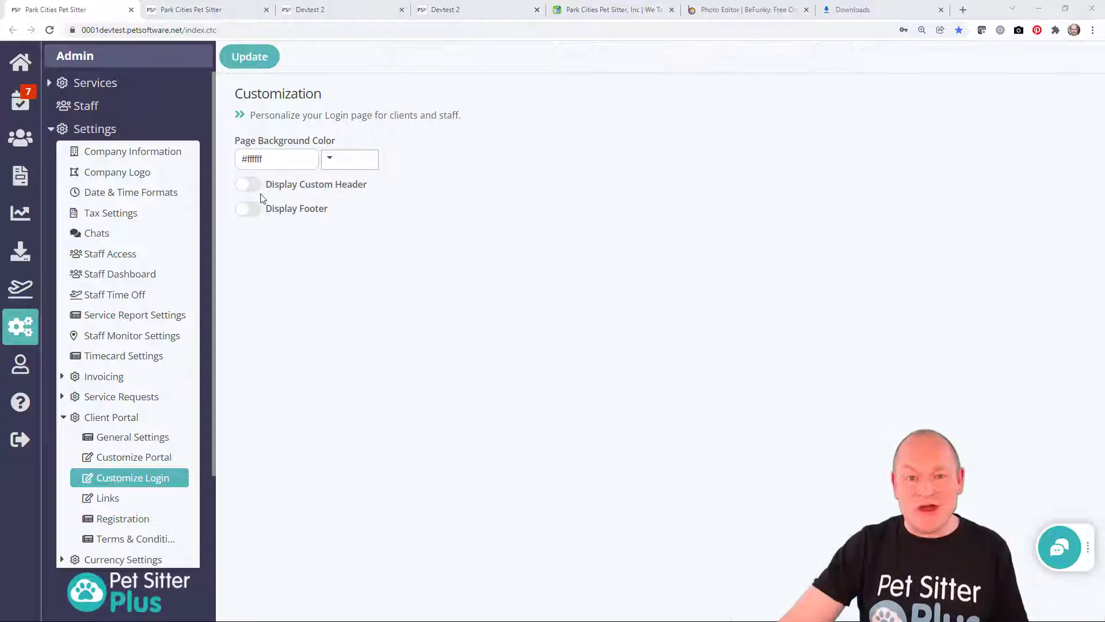
Step: Enable Display Custom Header with the company name pasted at Large size and start the top-right header info
{"action": "left_click", "coordinate": [246, 184]}
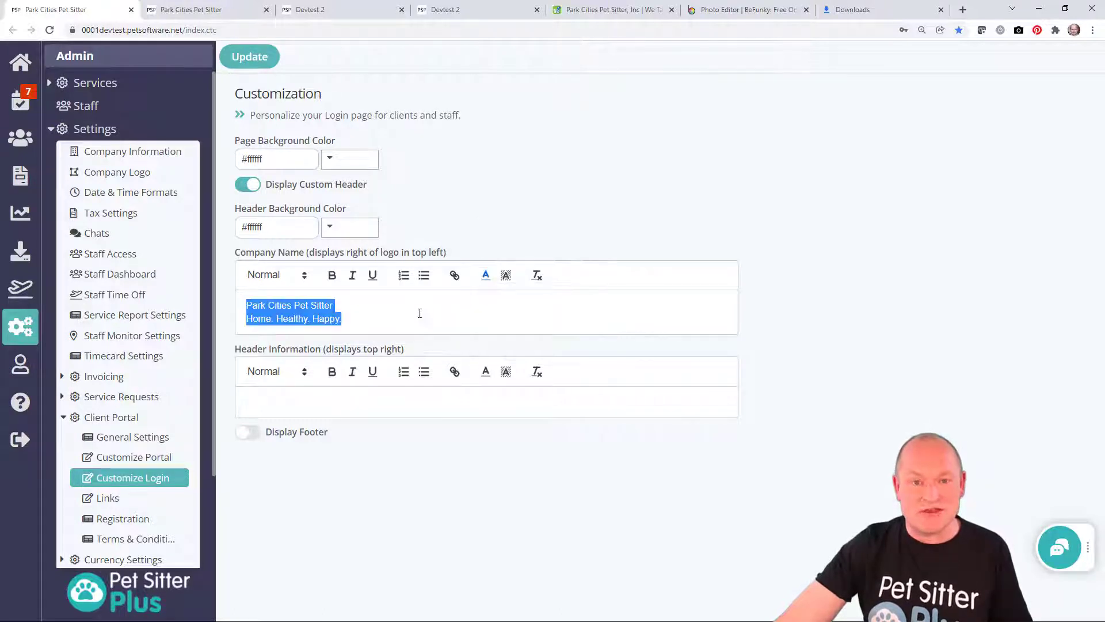
{"action": "left_click", "coordinate": [275, 275]}
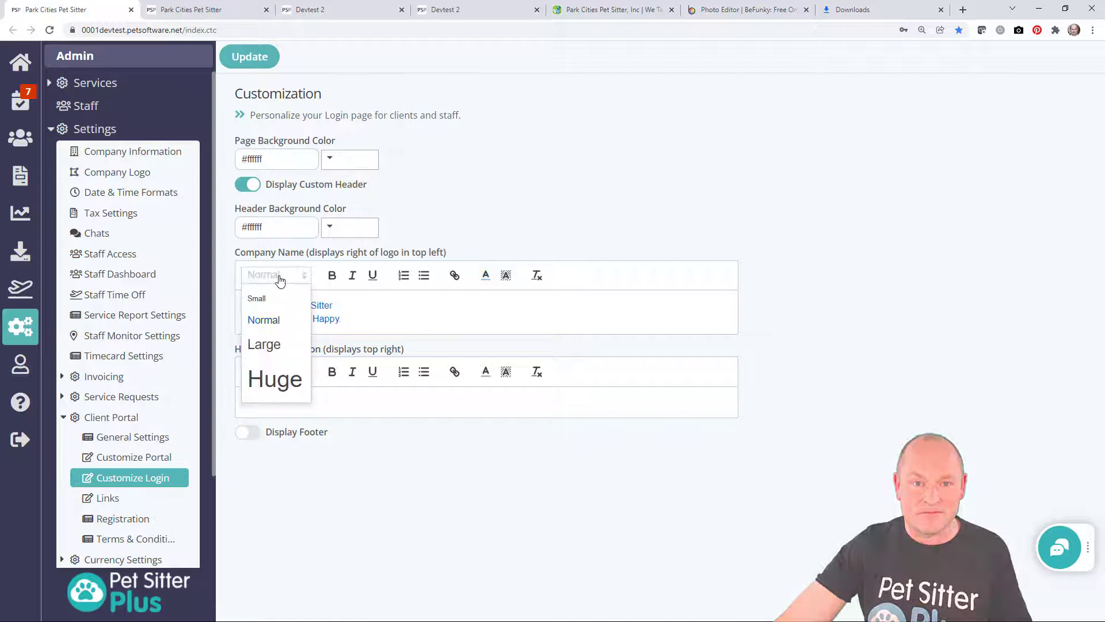
{"action": "left_click", "coordinate": [264, 345]}
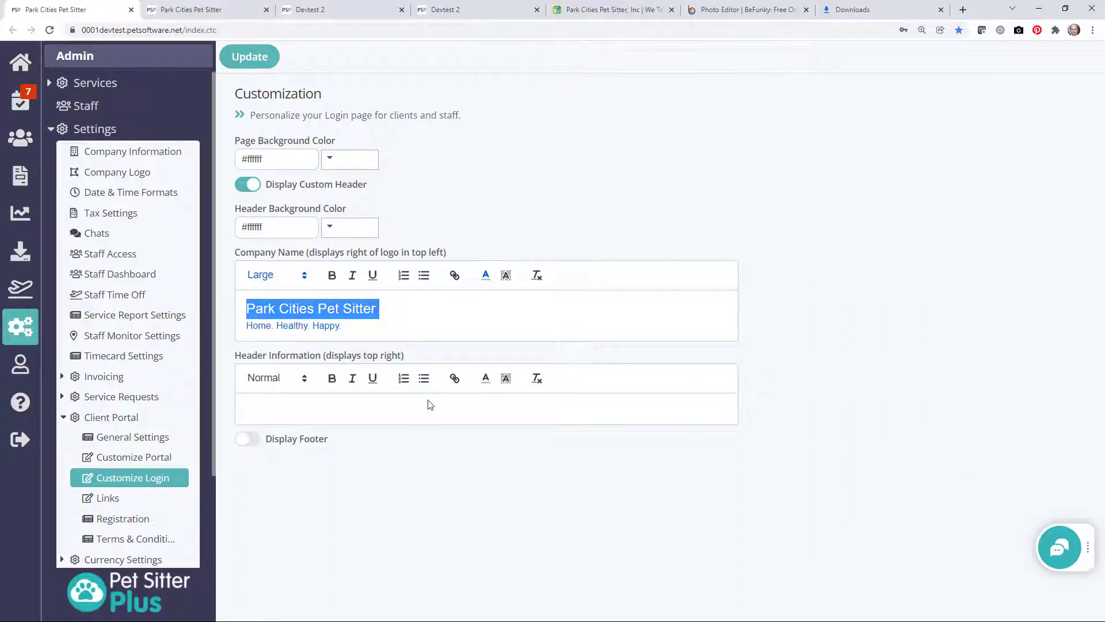
{"action": "left_click", "coordinate": [430, 407]}
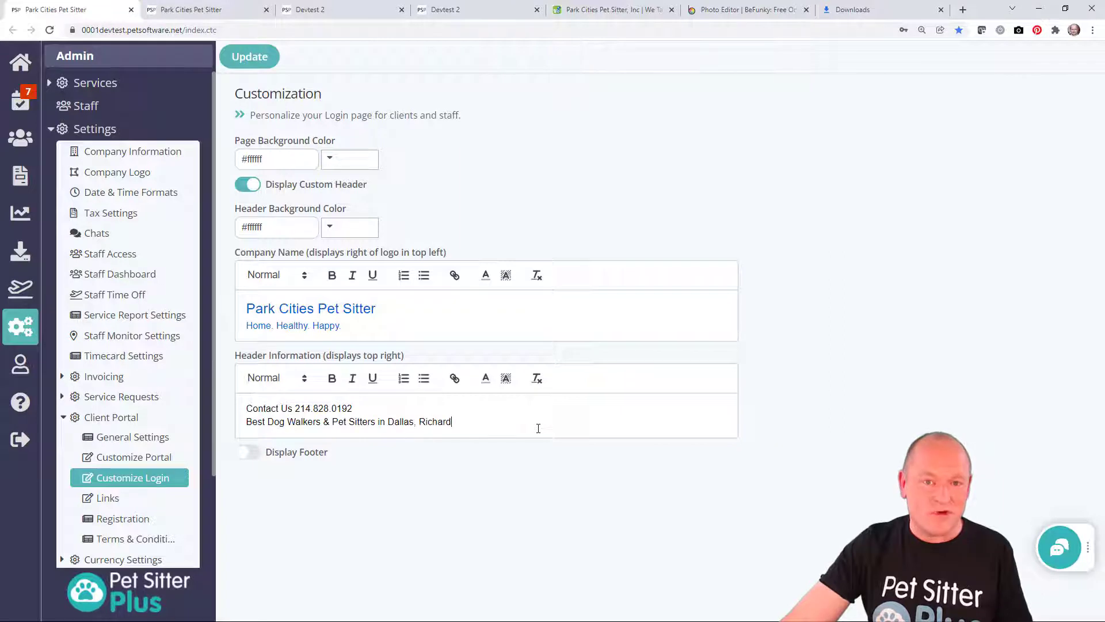
Step: Set the Contact Us line to Large and colour the service-area line blue
{"action": "left_click", "coordinate": [275, 378]}
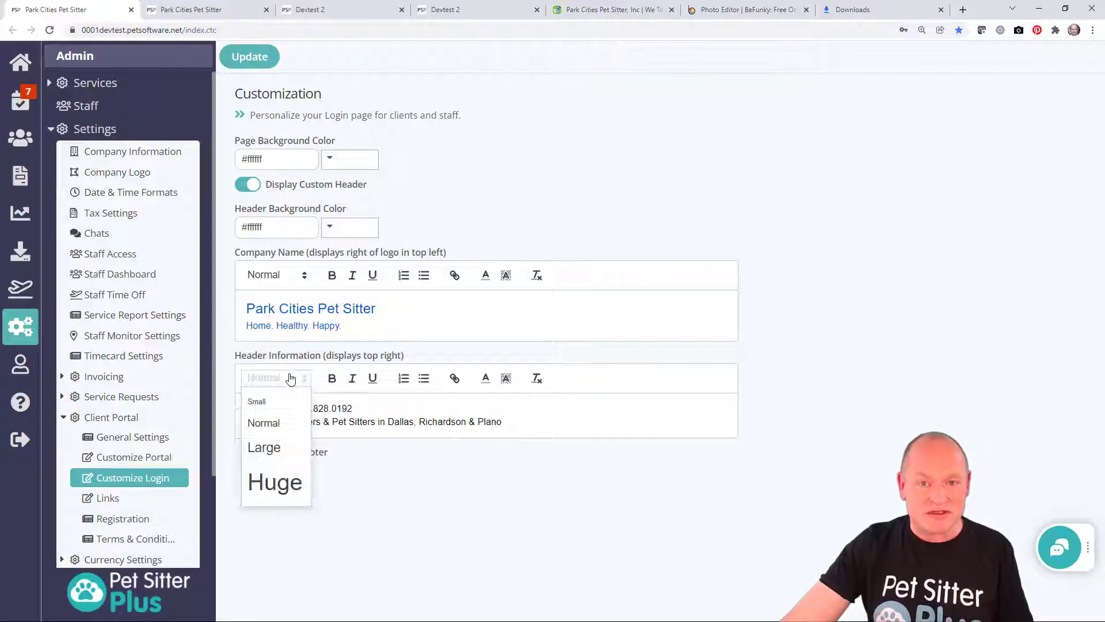
{"action": "left_click", "coordinate": [485, 377]}
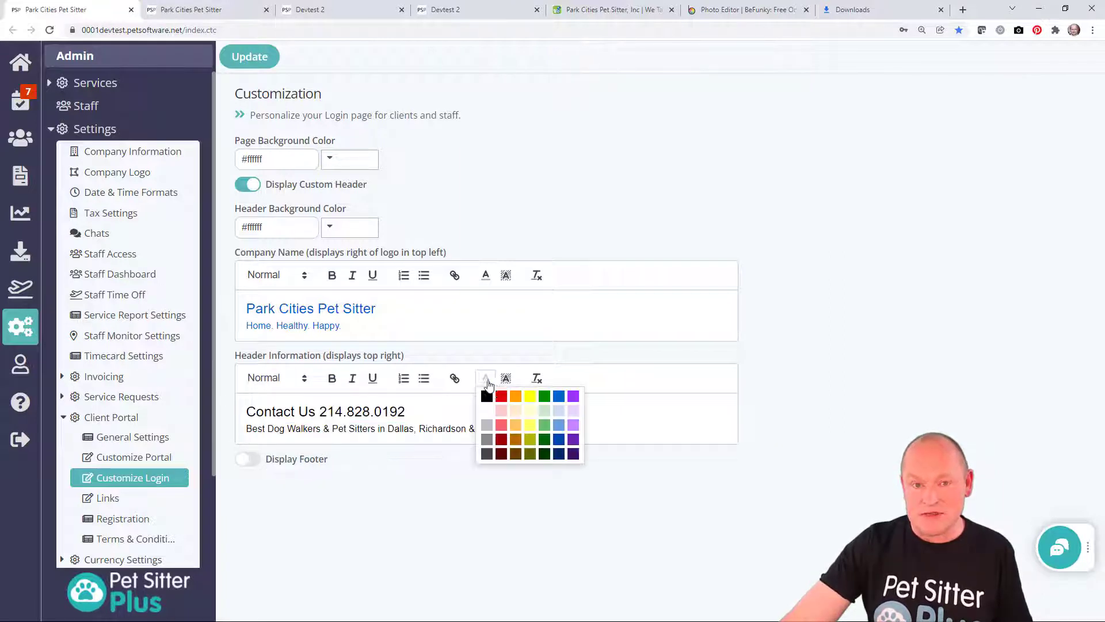
{"action": "left_click", "coordinate": [529, 477]}
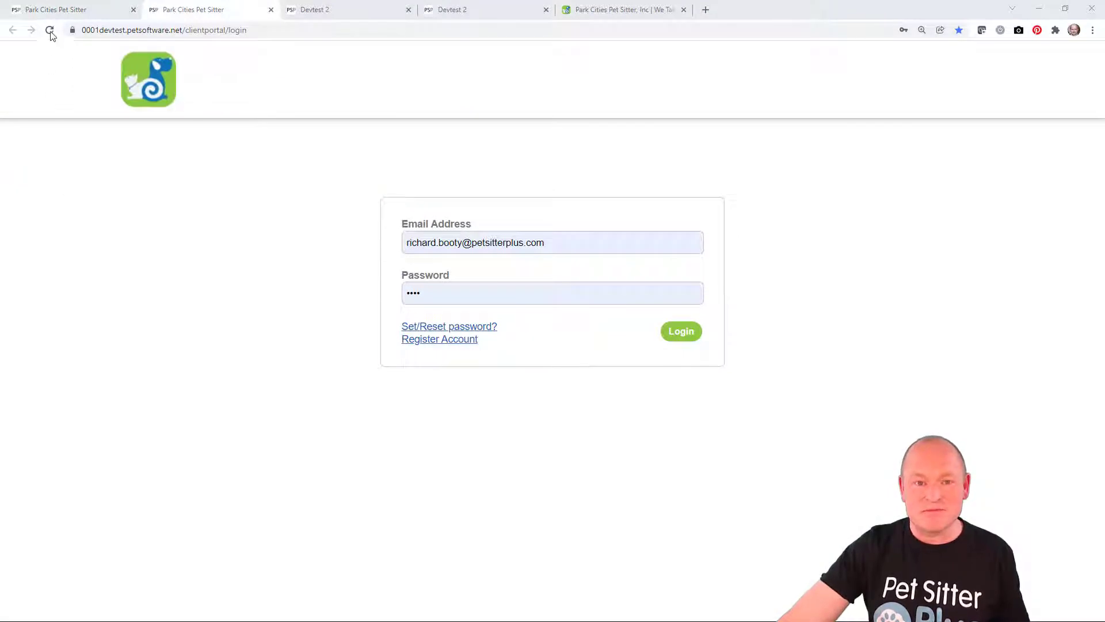
Step: Reload the client login page to check the new header, then return to the admin tab
{"action": "left_click", "coordinate": [50, 30]}
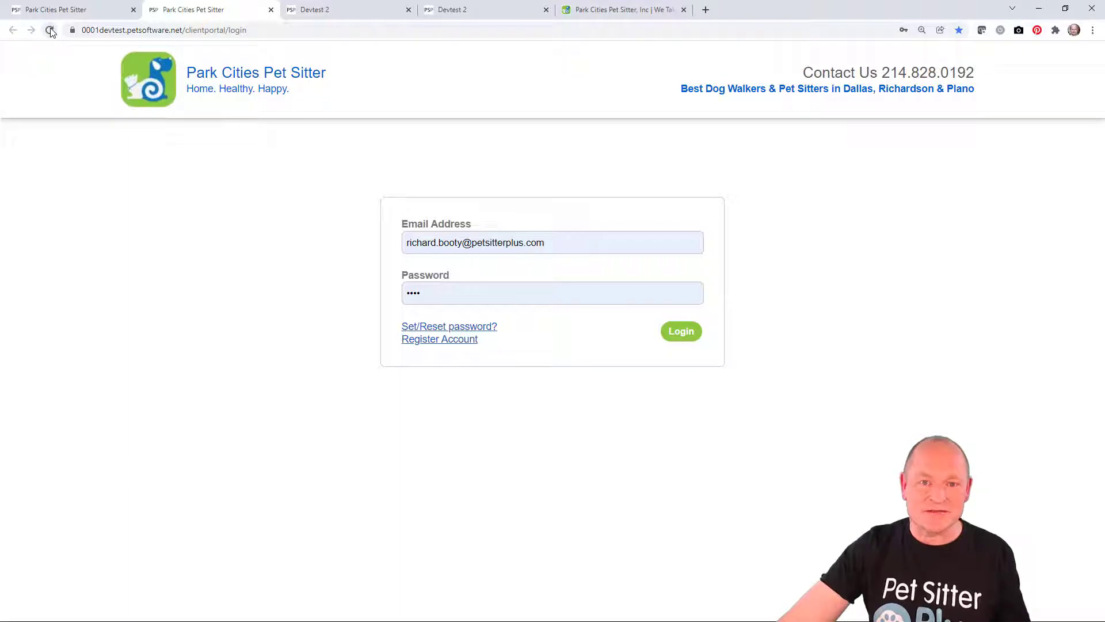
{"action": "left_click", "coordinate": [49, 30]}
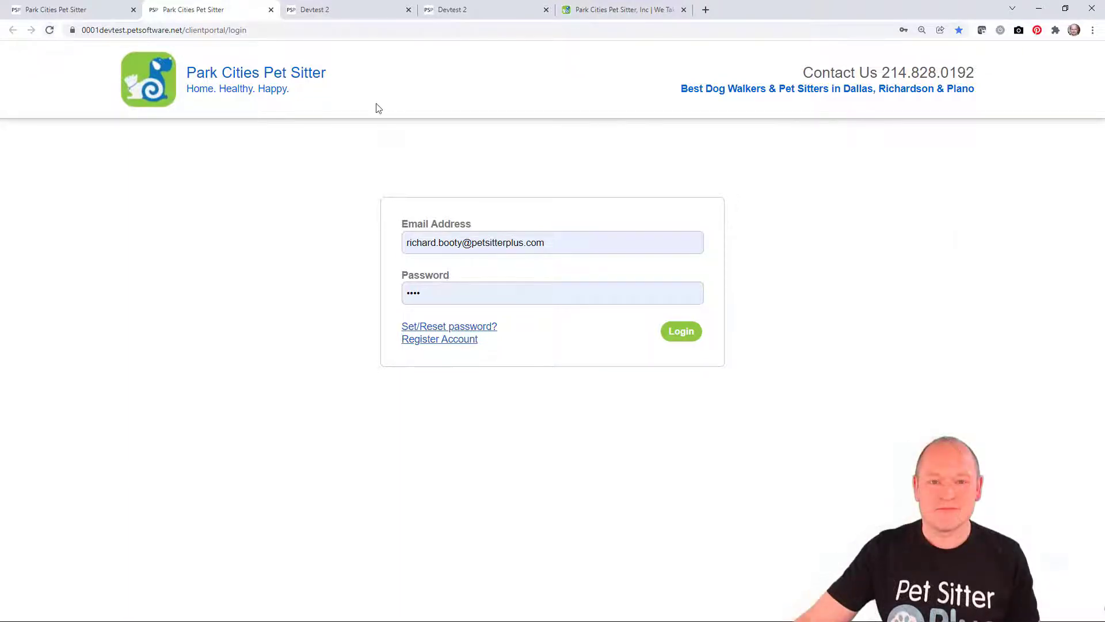
{"action": "left_click", "coordinate": [680, 331]}
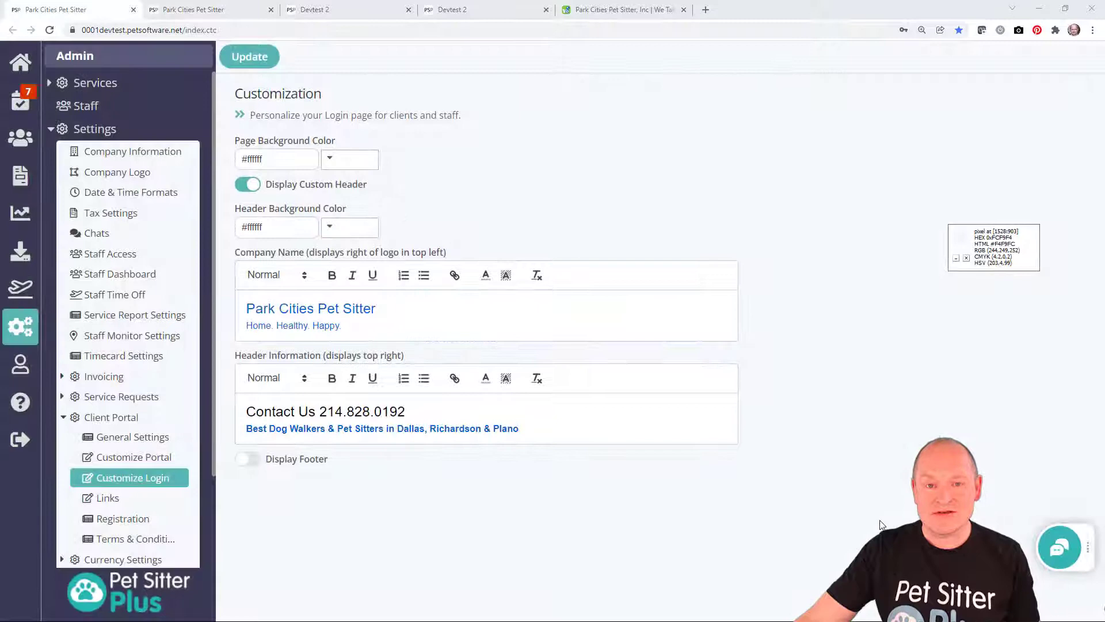
Step: Switch on Display Footer and set the footer background colour to #0c629d
{"action": "left_click", "coordinate": [247, 460]}
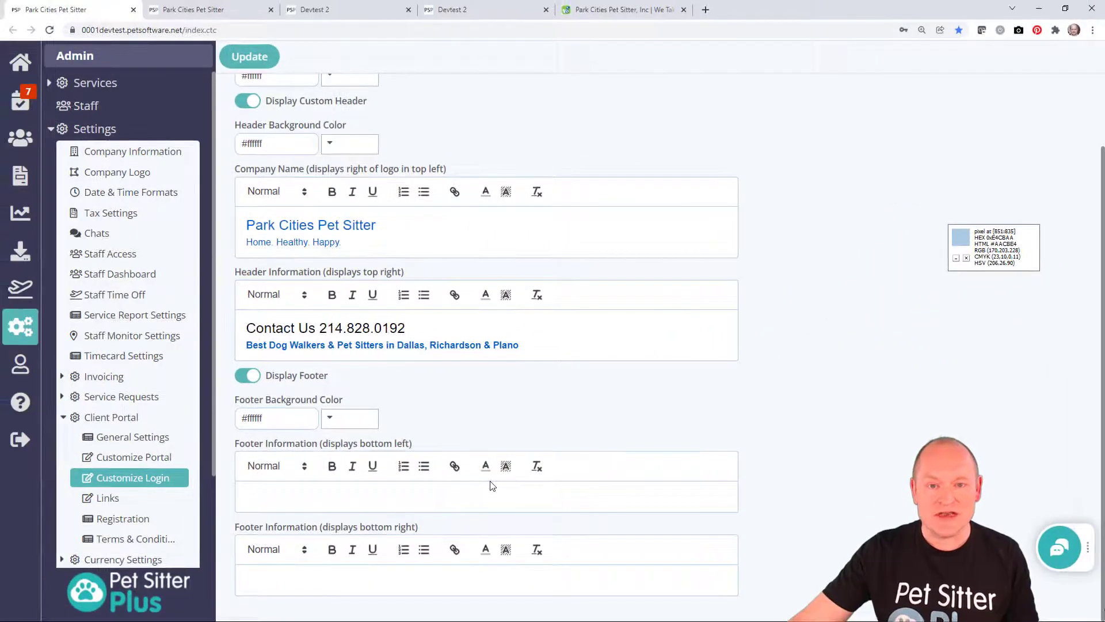
{"action": "left_click", "coordinate": [622, 10]}
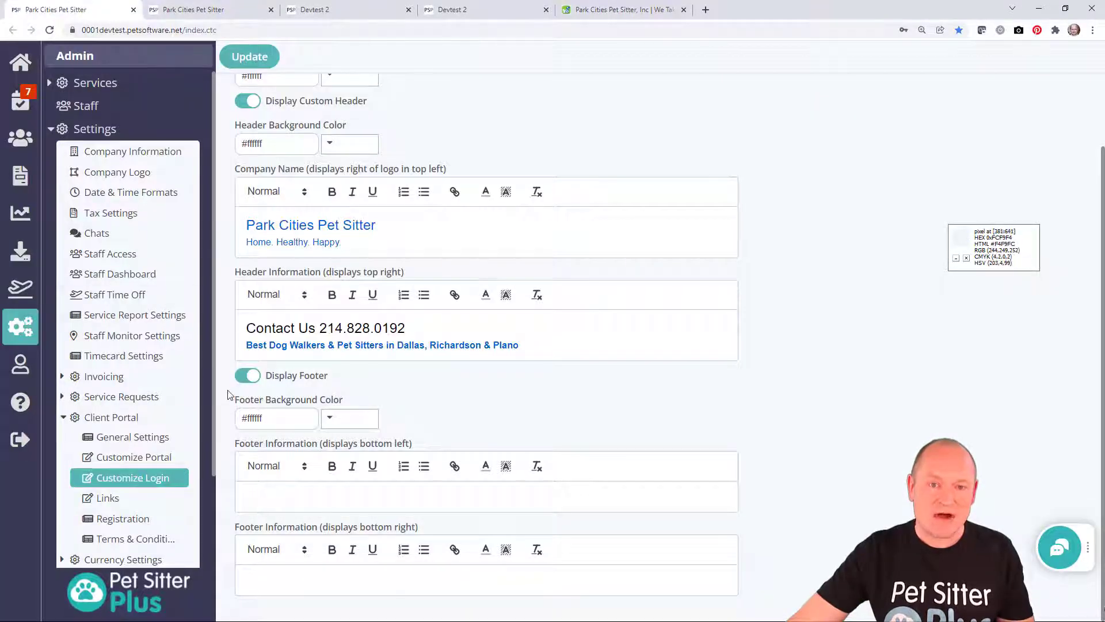
{"action": "left_click", "coordinate": [277, 418]}
{"action": "type", "text": "#0C629D"}
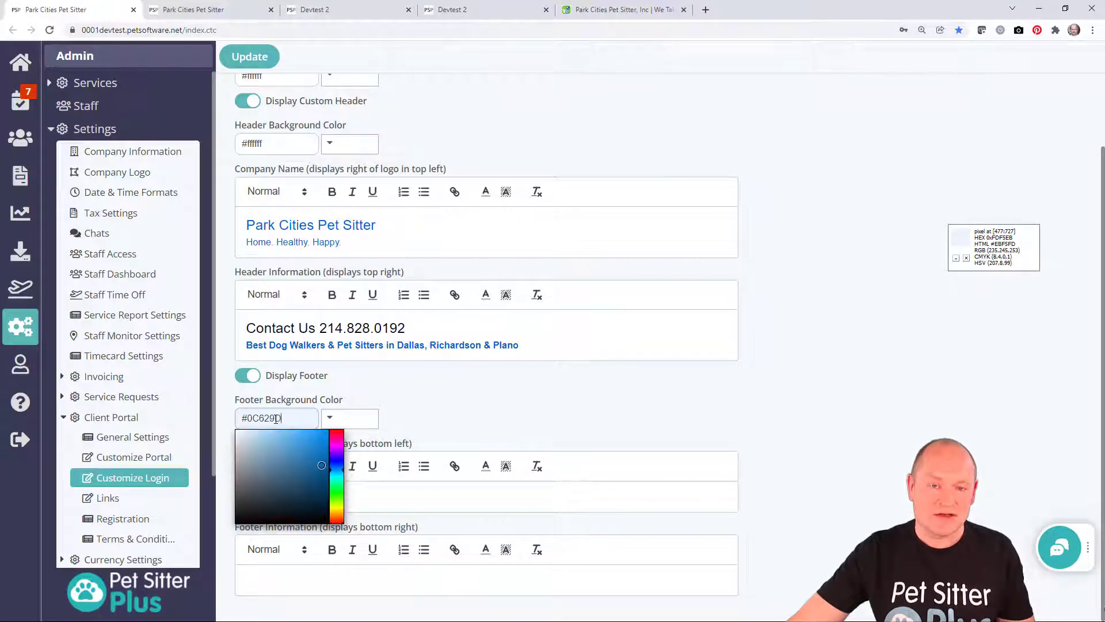
{"action": "left_click", "coordinate": [250, 56]}
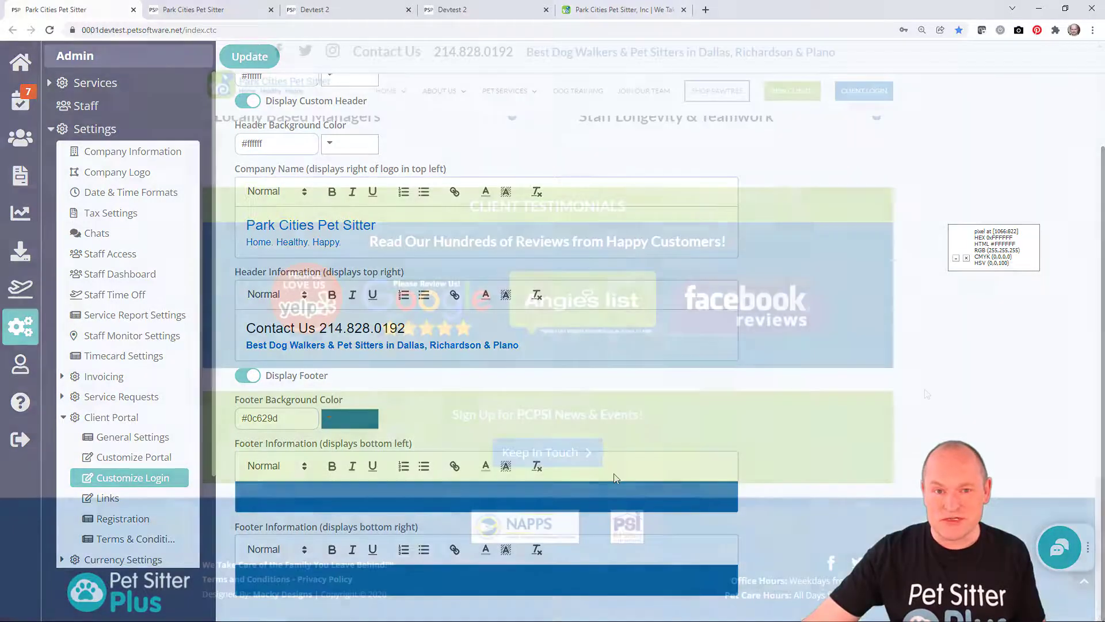
Step: Copy the tagline and Terms and Conditions • Privacy Policy text from the pcpsi.com footer
{"action": "left_click", "coordinate": [623, 9]}
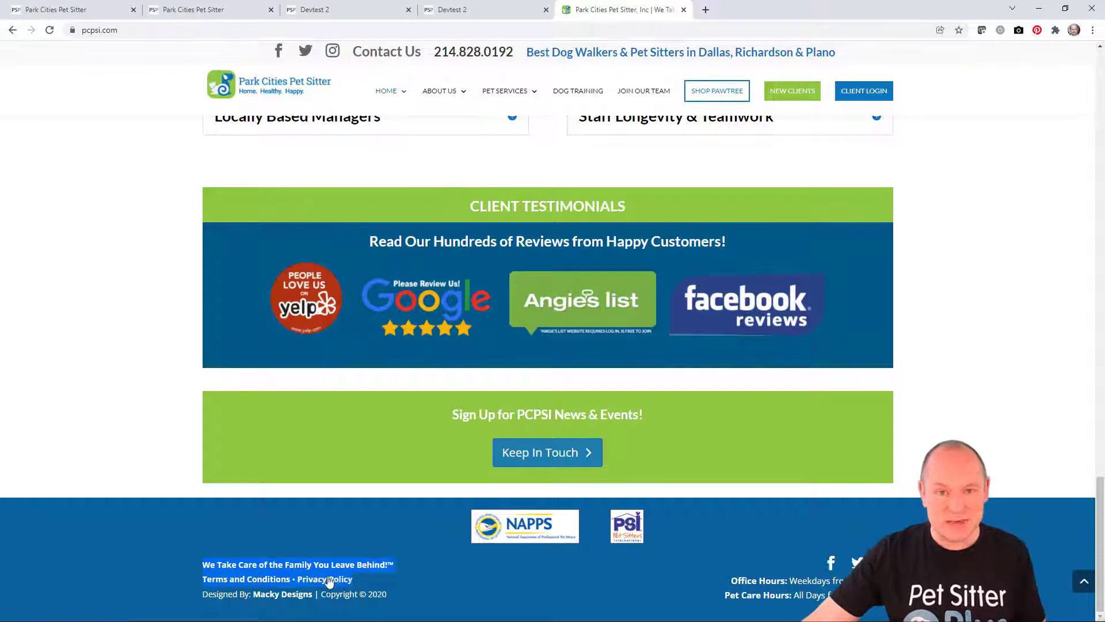
{"action": "right_click", "coordinate": [328, 579]}
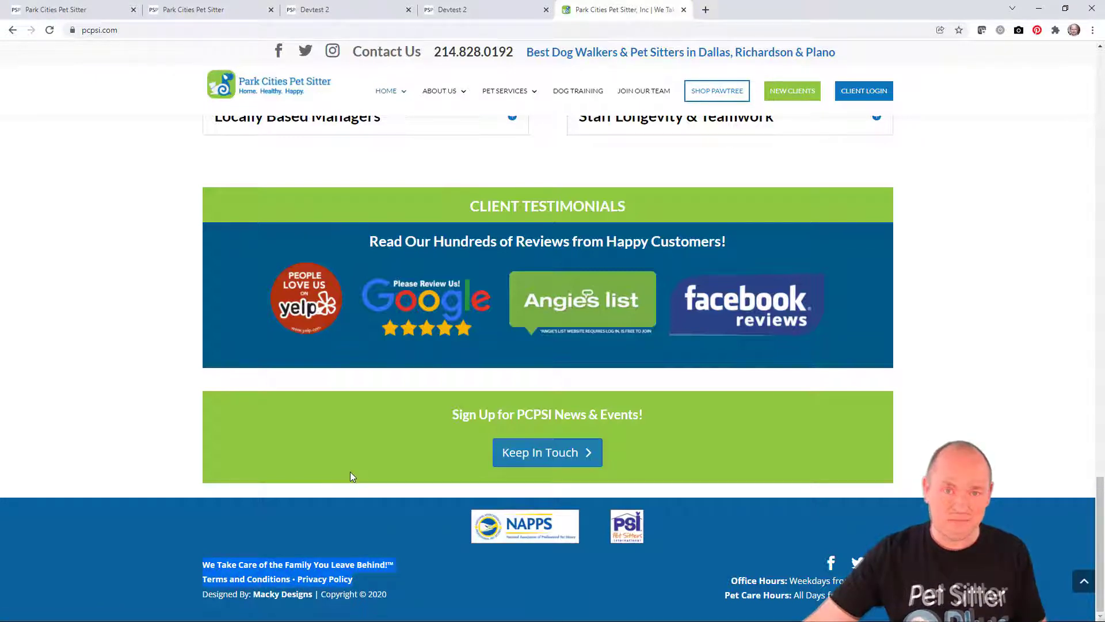
{"action": "left_click", "coordinate": [70, 10]}
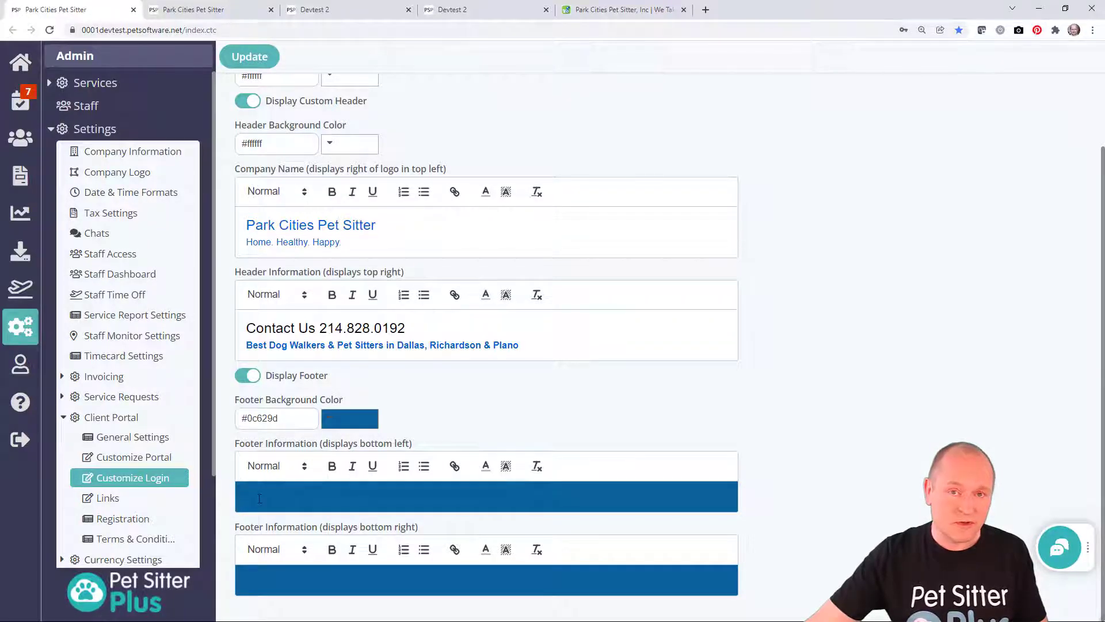
{"action": "scroll", "scroll_direction": "up", "scroll_amount": 3}
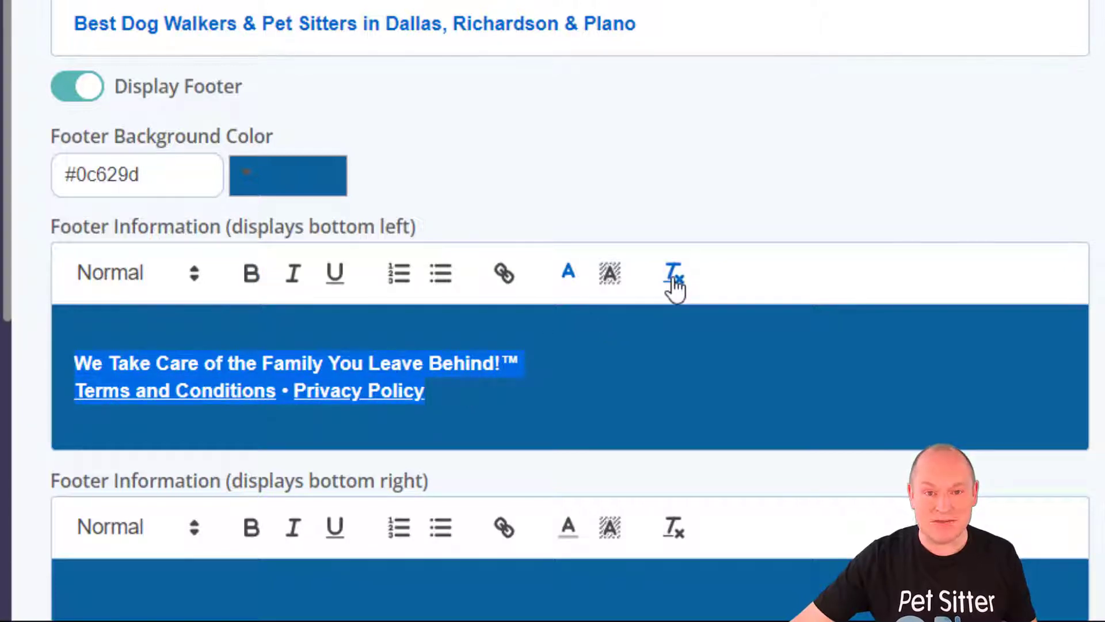
Step: Paste it into the bottom-left Footer Information, clear formatting and make it bold white
{"action": "left_click", "coordinate": [673, 274]}
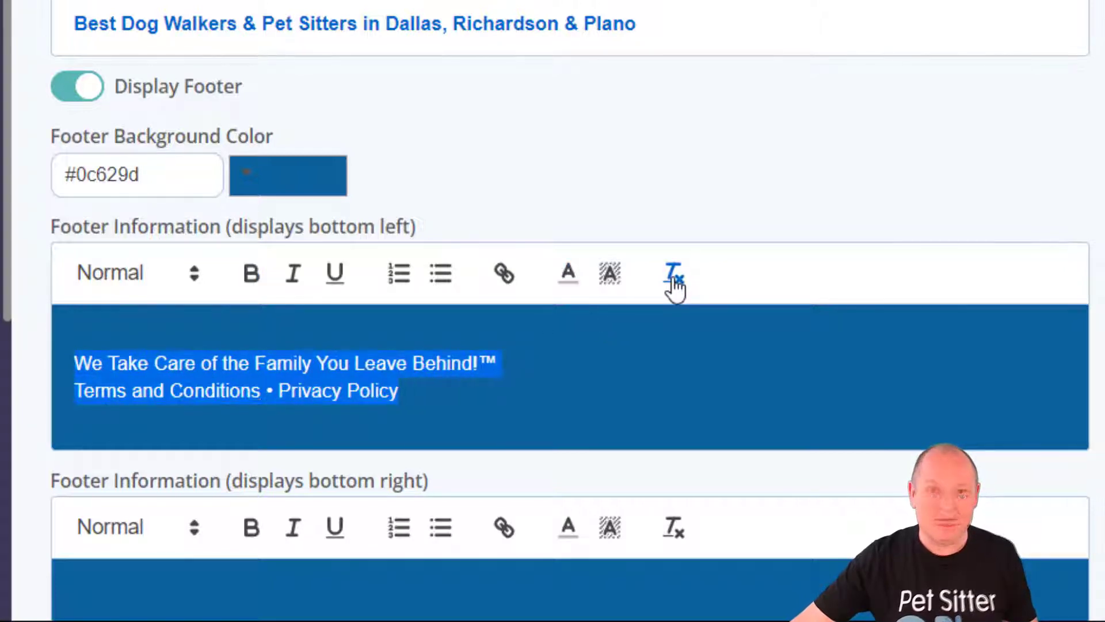
{"action": "left_click", "coordinate": [673, 274]}
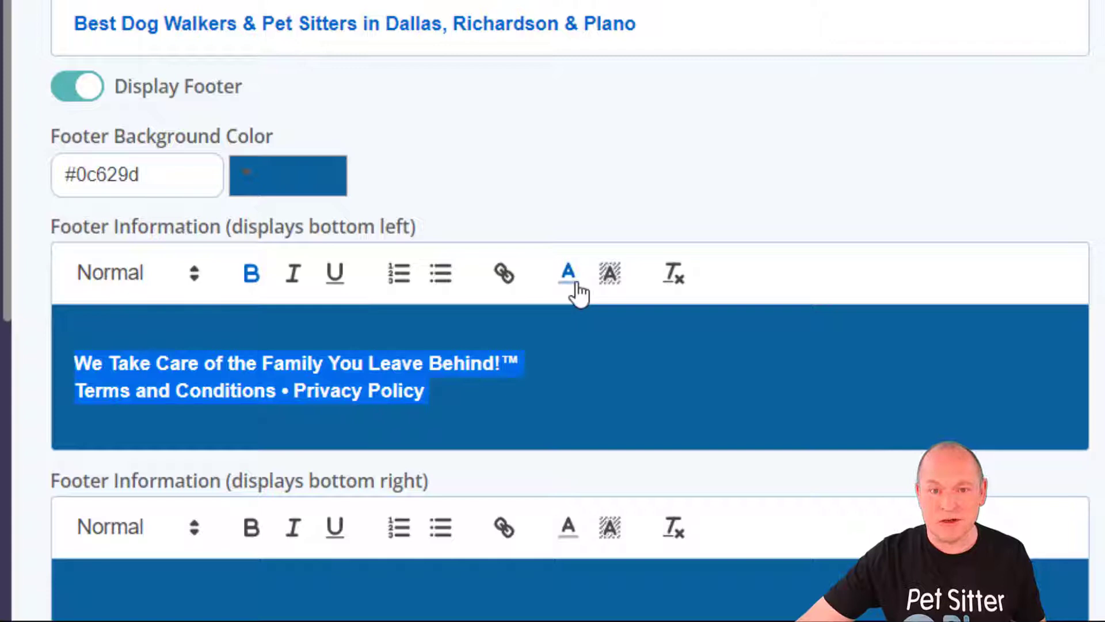
{"action": "mouse_move", "coordinate": [571, 352]}
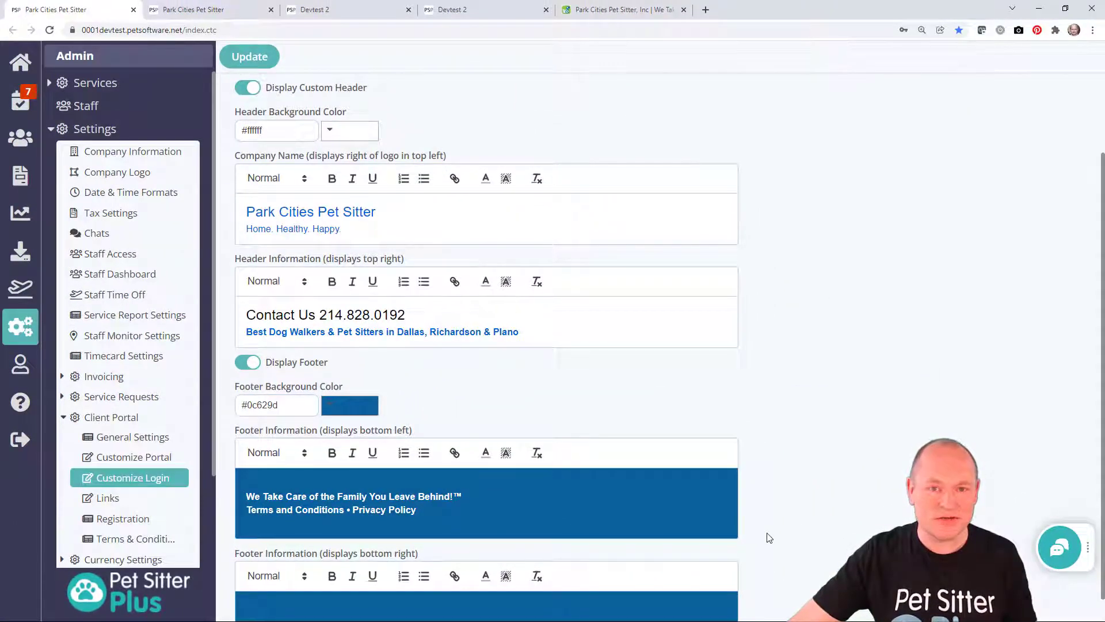
Step: Copy the URL of the website's Terms and Conditions page
{"action": "left_click", "coordinate": [623, 9]}
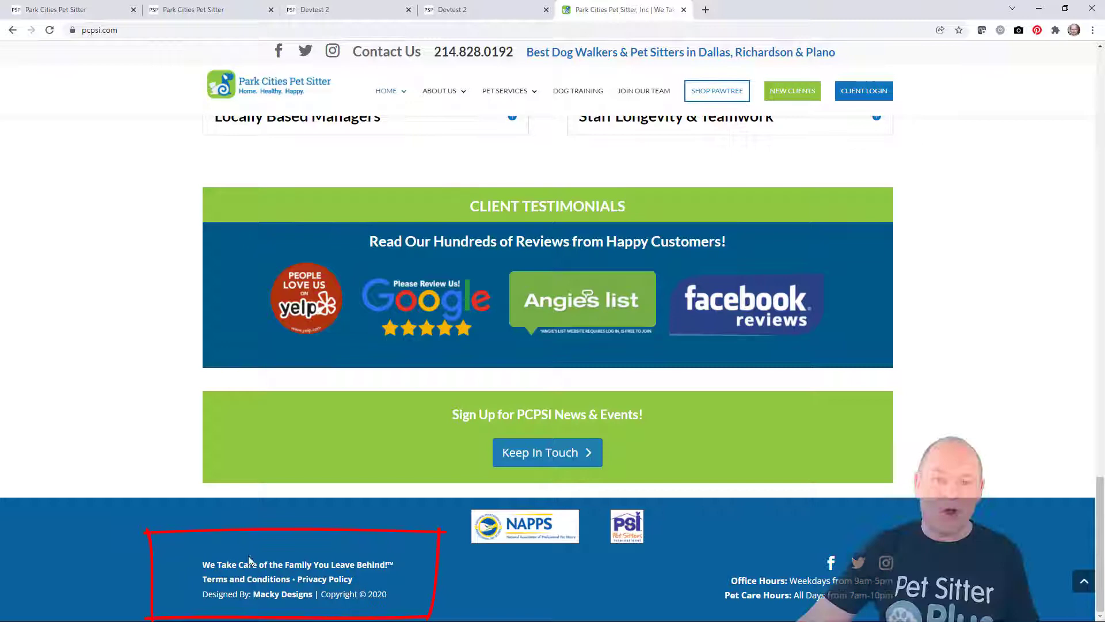
{"action": "left_click", "coordinate": [247, 579]}
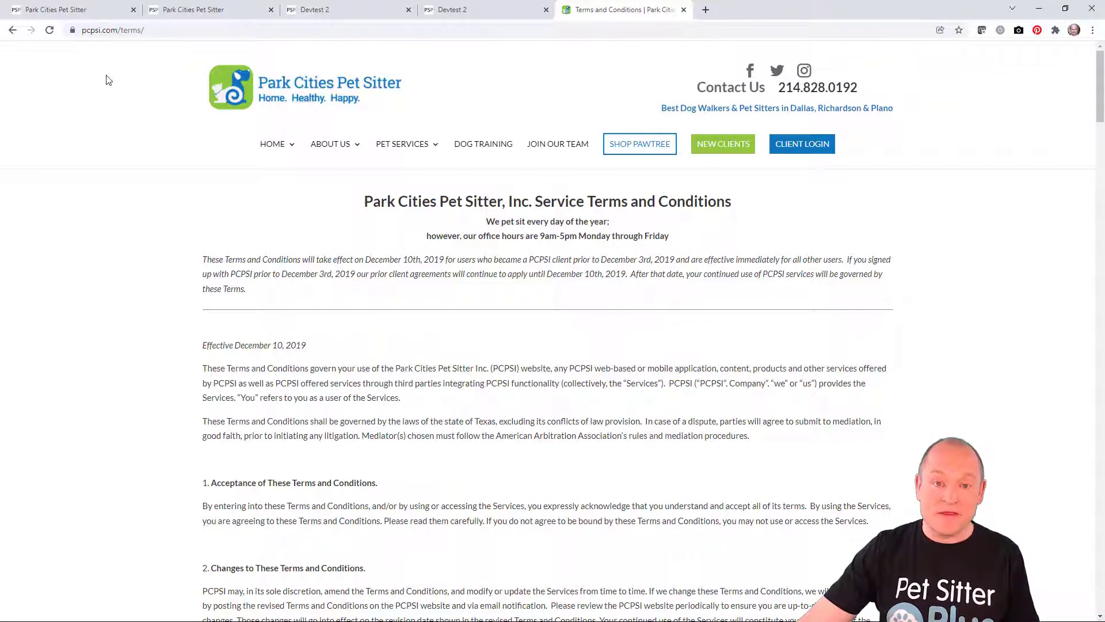
{"action": "right_click", "coordinate": [111, 30]}
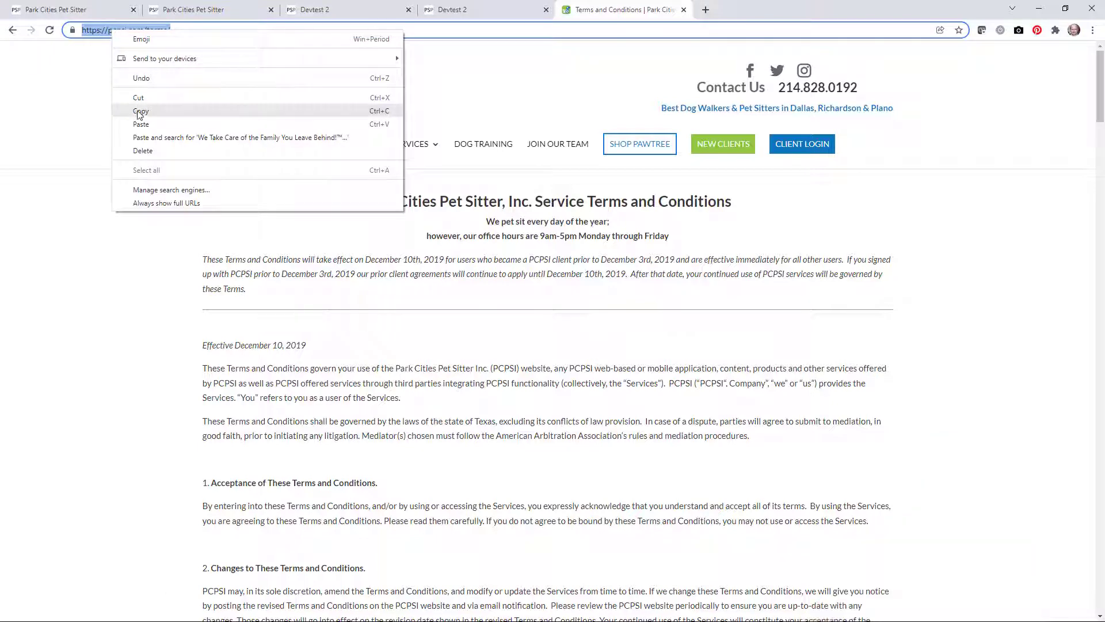
{"action": "left_click", "coordinate": [140, 110]}
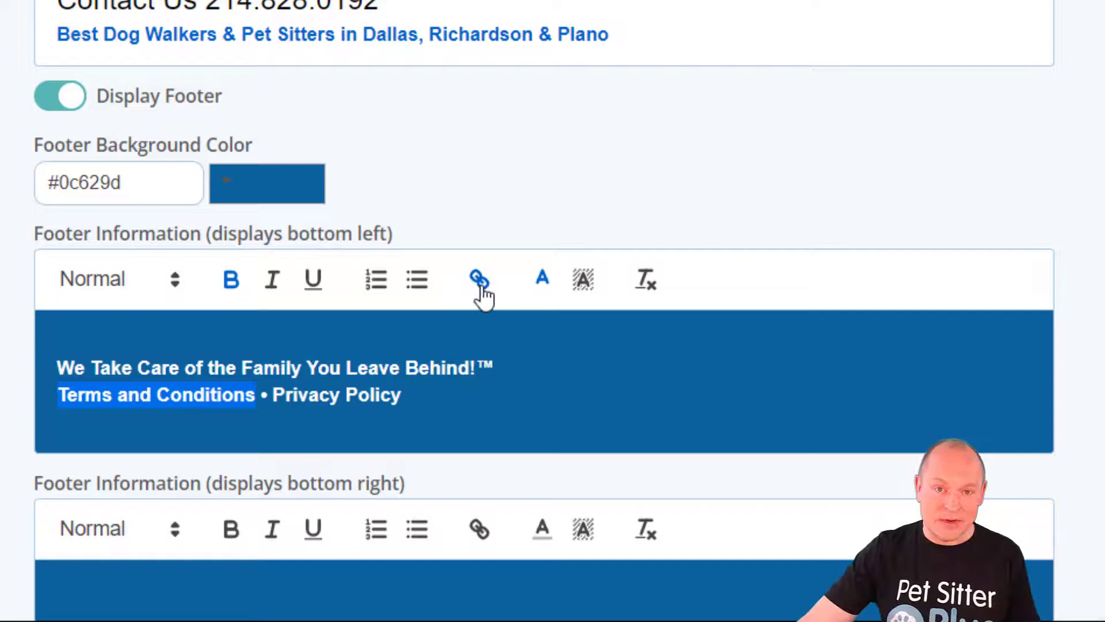
{"action": "left_click", "coordinate": [478, 279]}
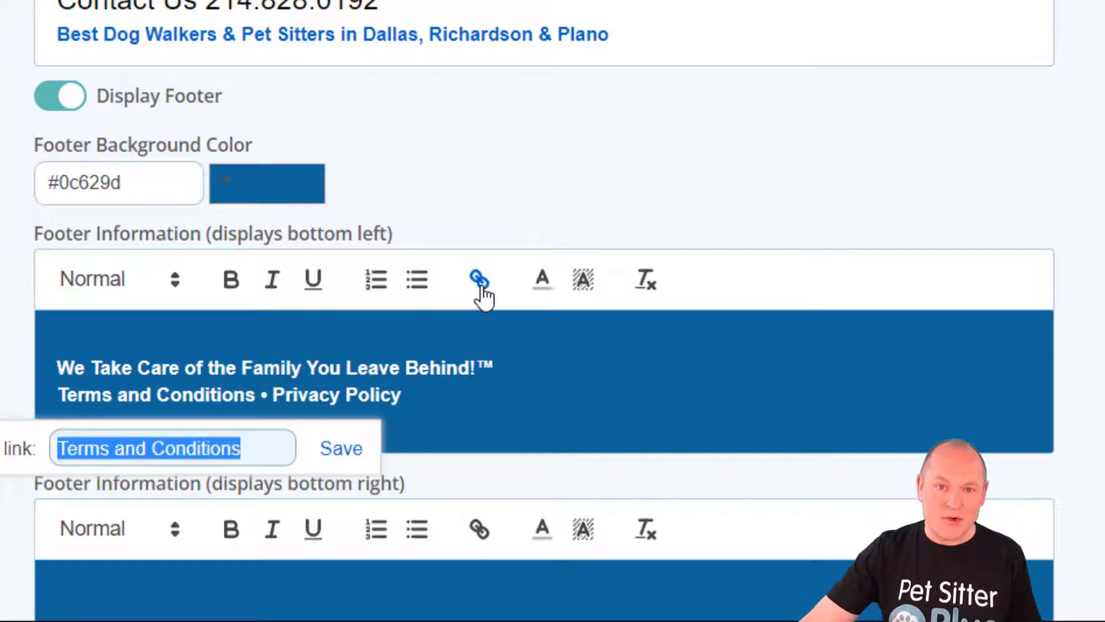
{"action": "type", "text": "https://pcpsi.com/terms/"}
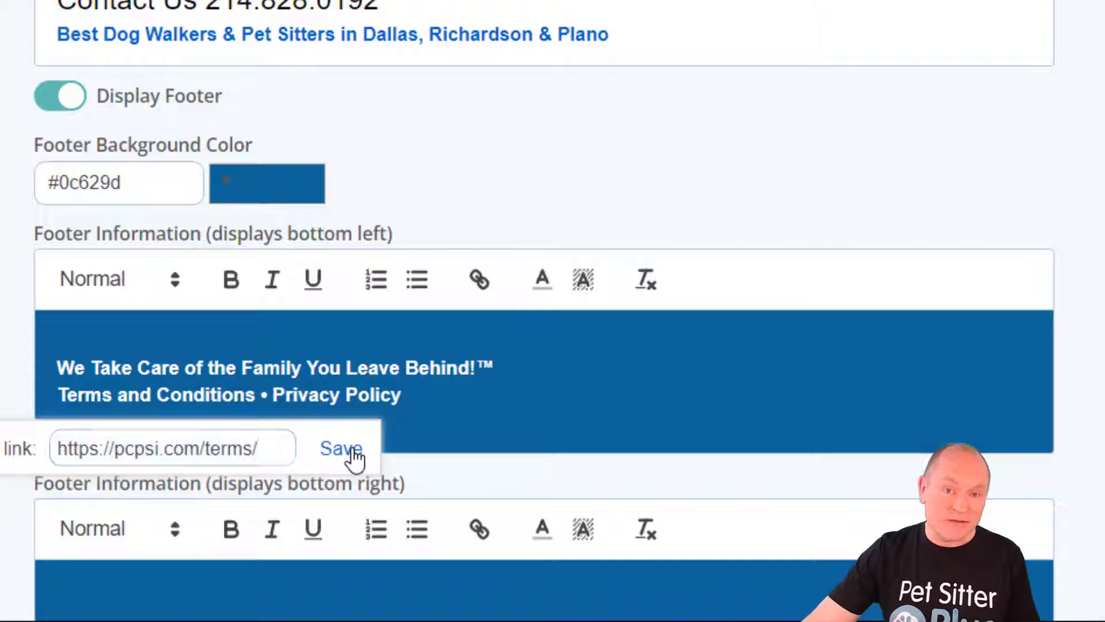
{"action": "left_click", "coordinate": [341, 448]}
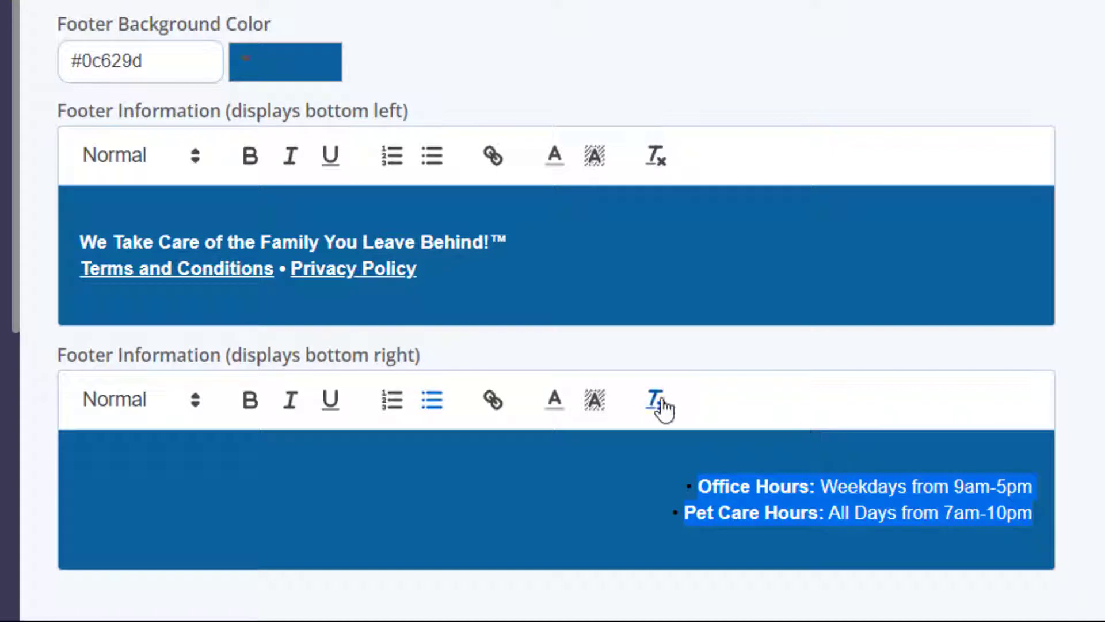
Step: Clear formatting on the bottom-right hours text, make it white with a bold Office Hours label, and Update
{"action": "left_click", "coordinate": [553, 399]}
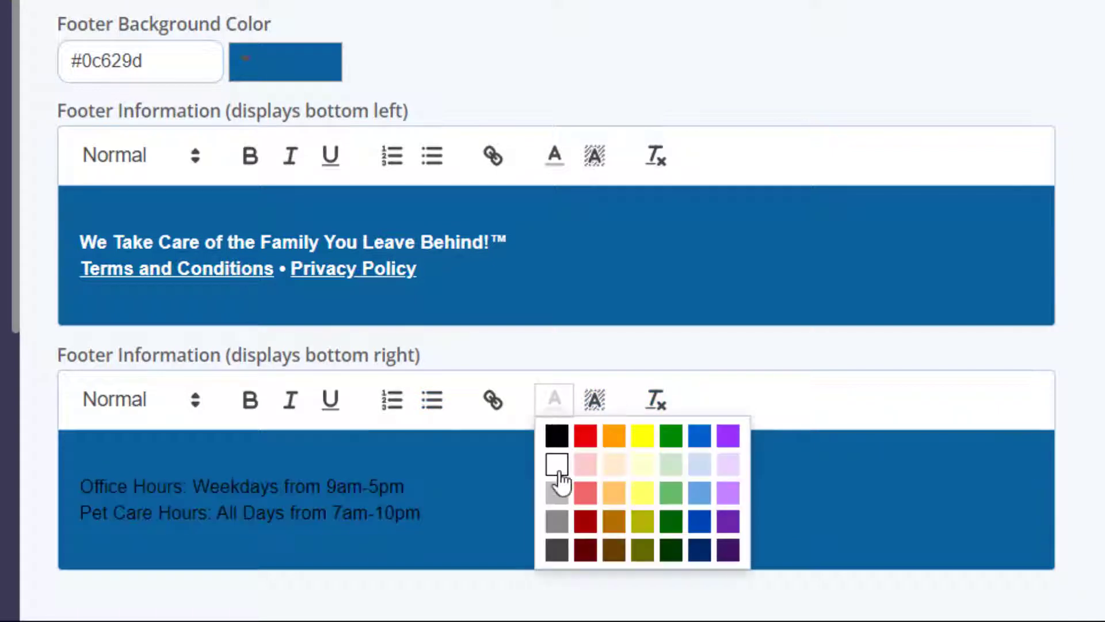
{"action": "left_click", "coordinate": [555, 464]}
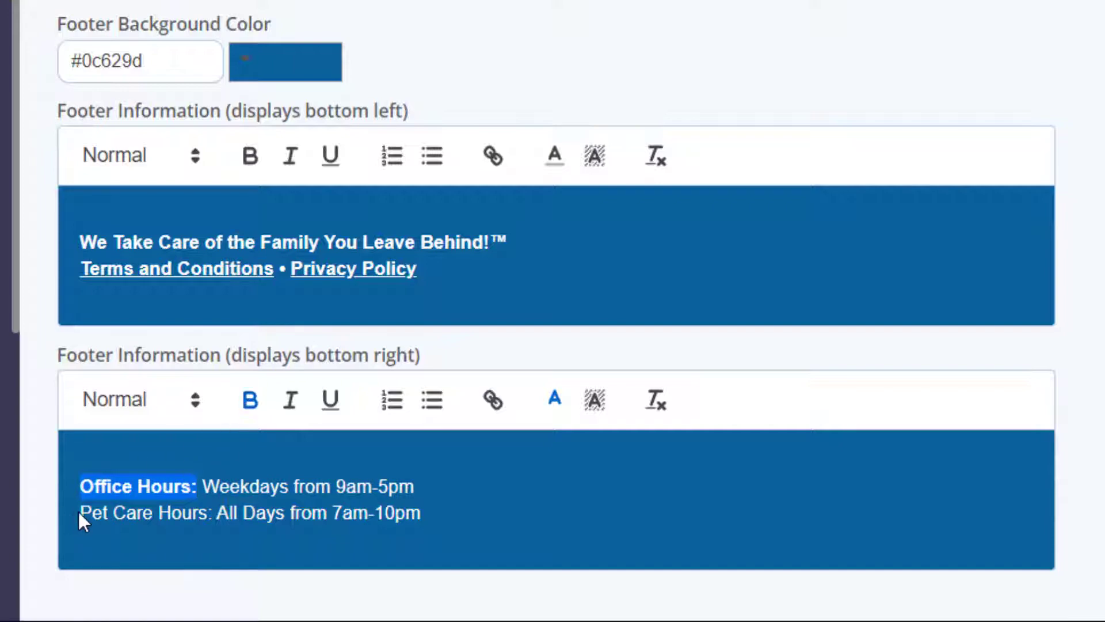
{"action": "left_click", "coordinate": [249, 399]}
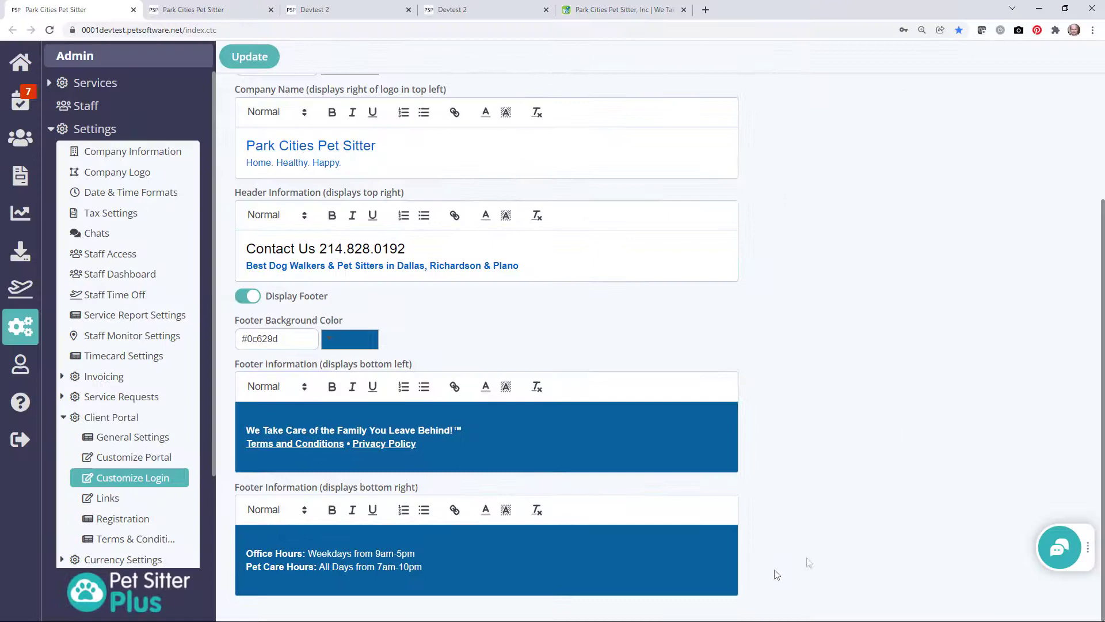
{"action": "left_click", "coordinate": [250, 56]}
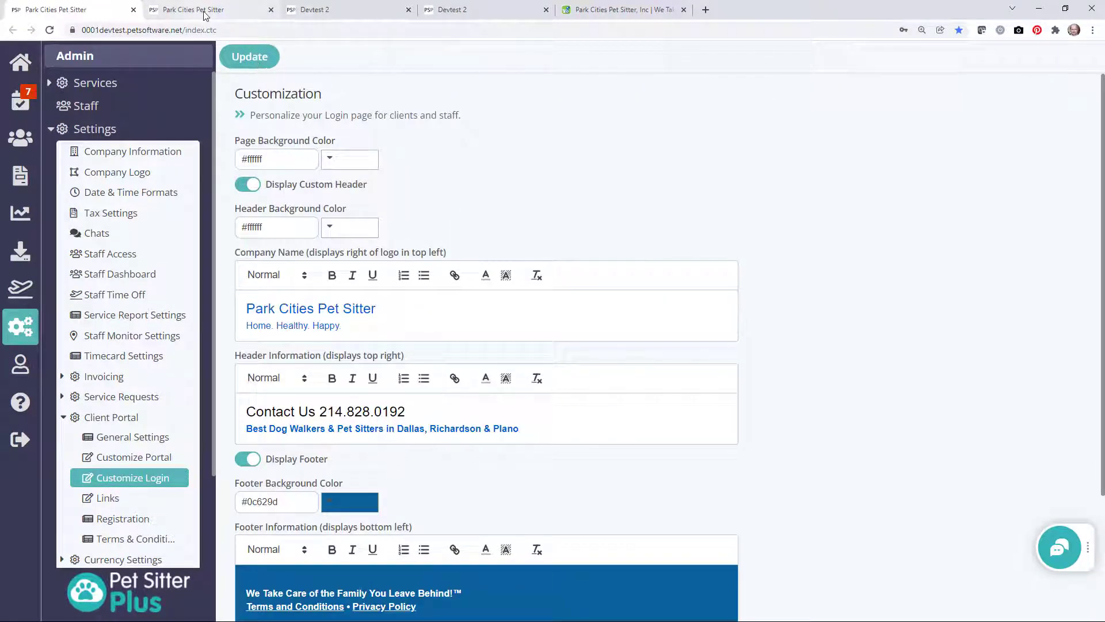
Step: Reload the client login tab to show the blue footer with tagline, links and hours
{"action": "left_click", "coordinate": [205, 10]}
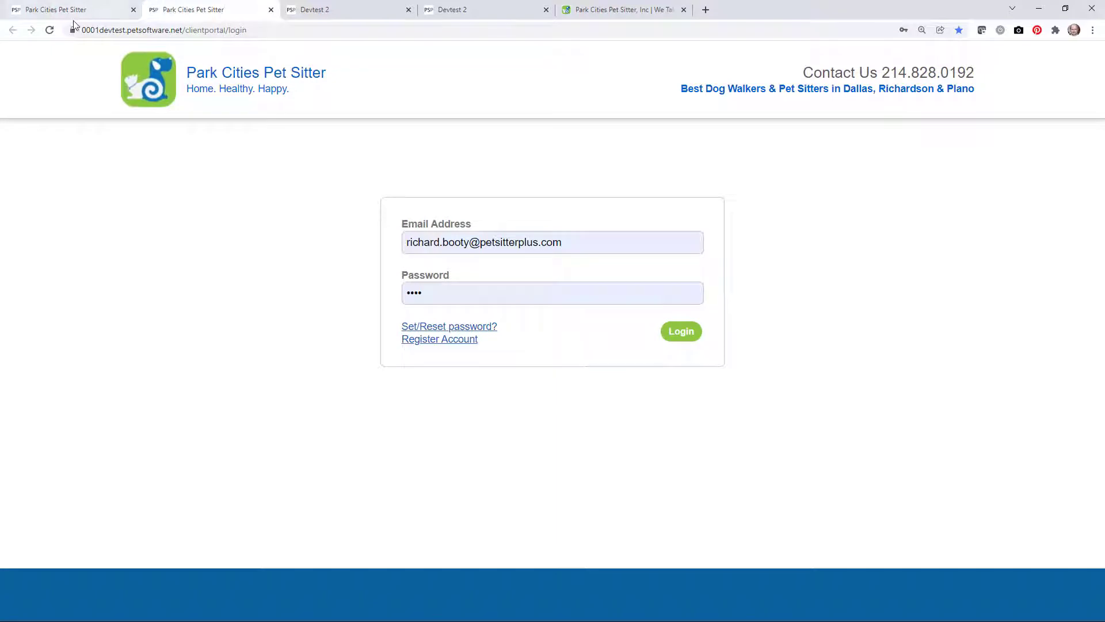
{"action": "left_click", "coordinate": [48, 29]}
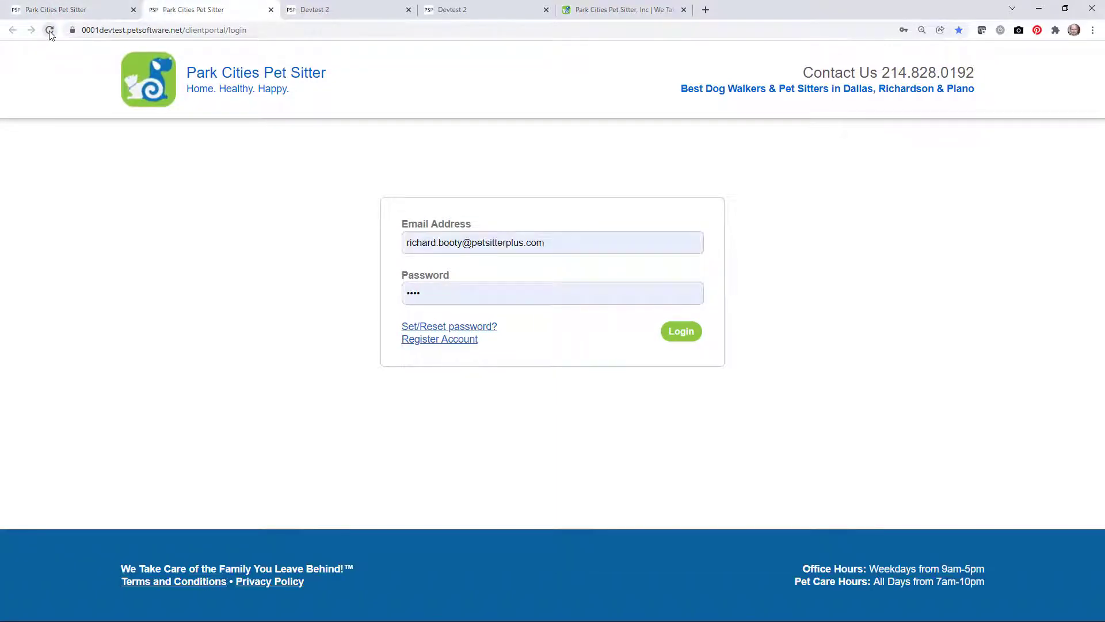